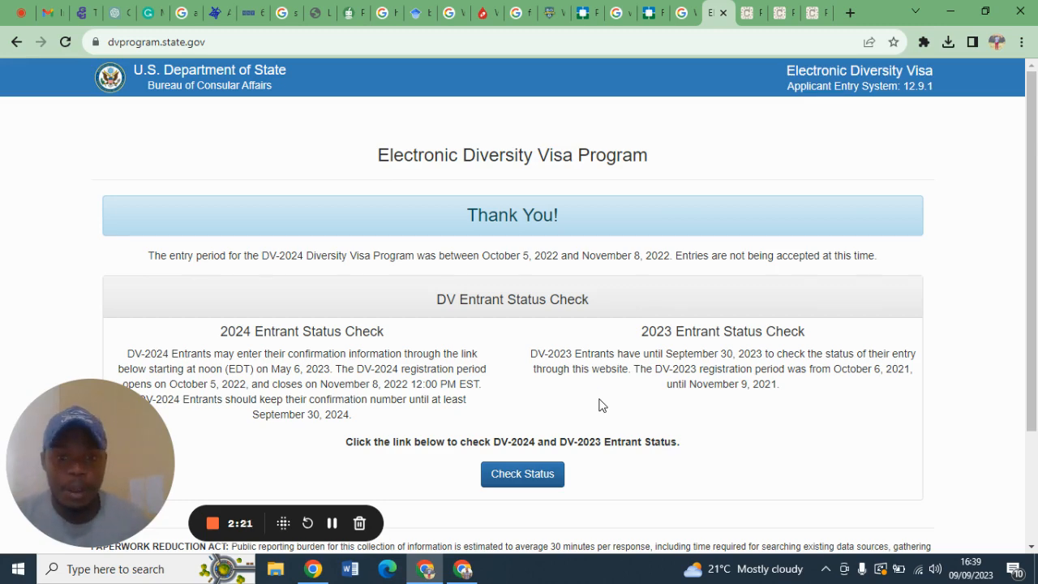
Scroll the Diversity Visa page before moving to the travel.state.gov home page.
{"action": "scroll", "scroll_direction": "down", "scroll_amount": 3}
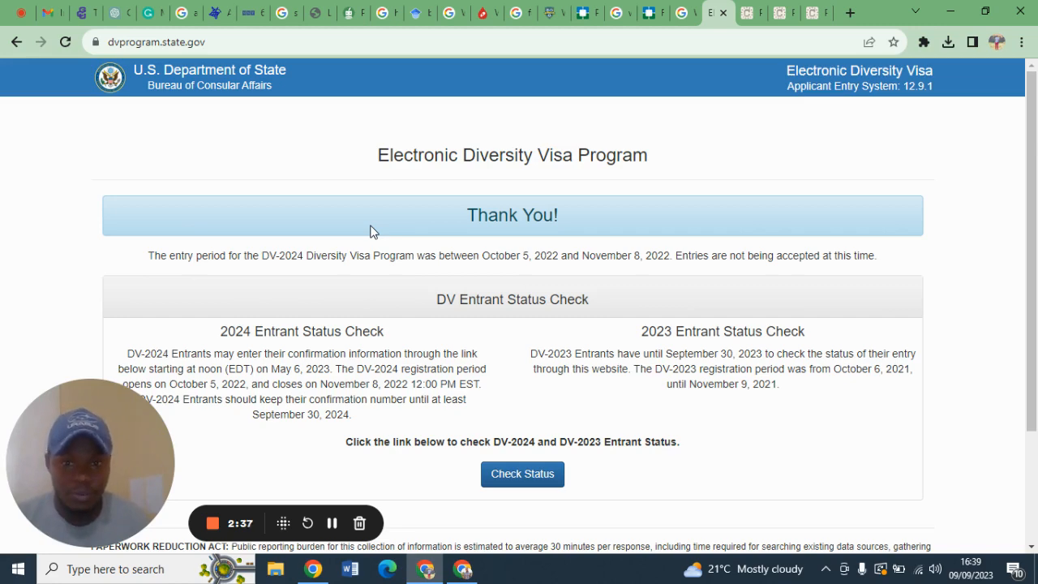
{"action": "scroll", "scroll_direction": "down", "scroll_amount": 3}
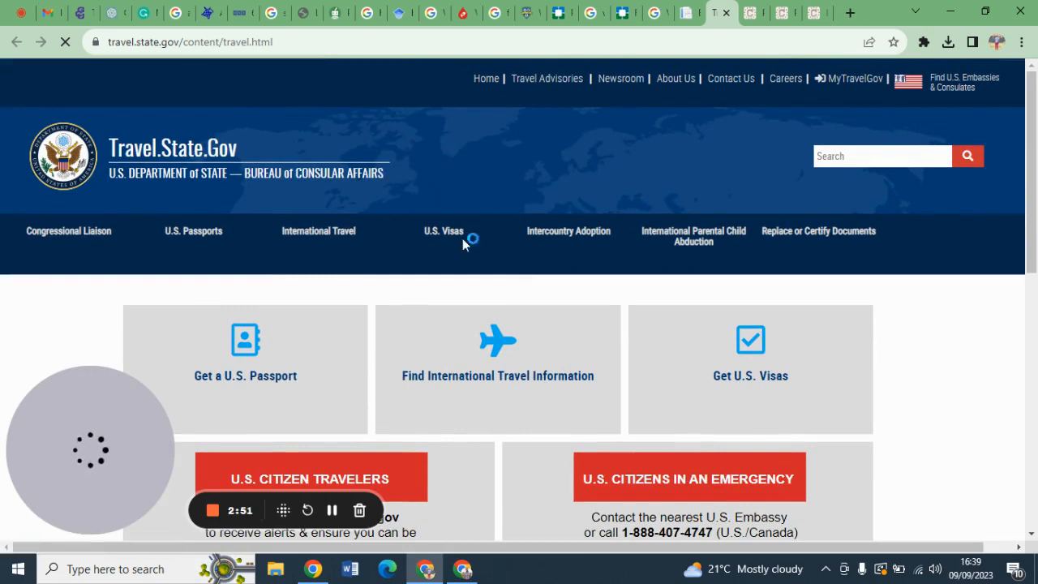
Navigate U.S. Visas > Immigrate > Diversity Visa Program to its 'Submit an Entry' page.
{"action": "left_click", "coordinate": [441, 230]}
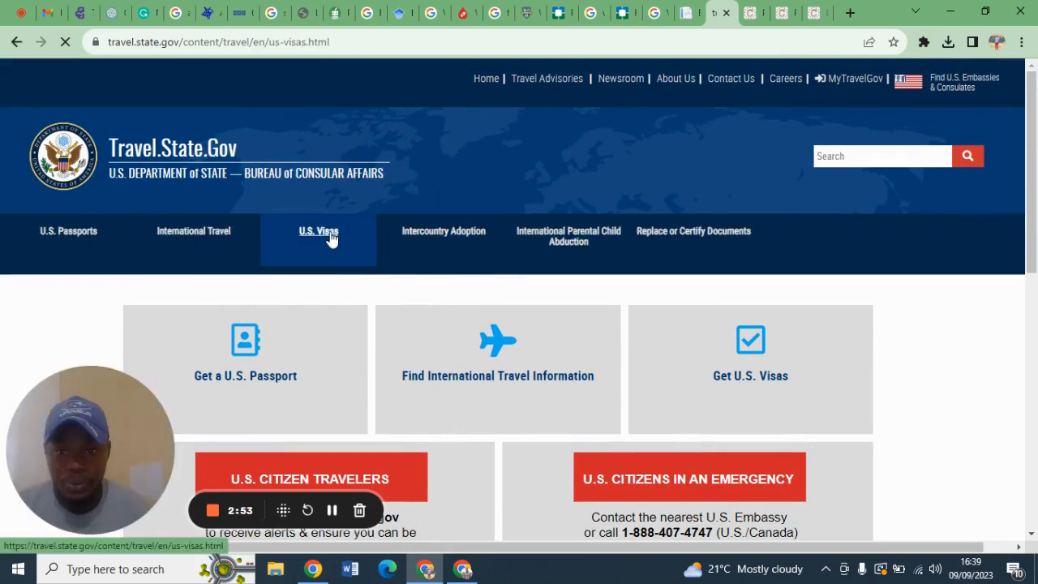
{"action": "left_click", "coordinate": [317, 230]}
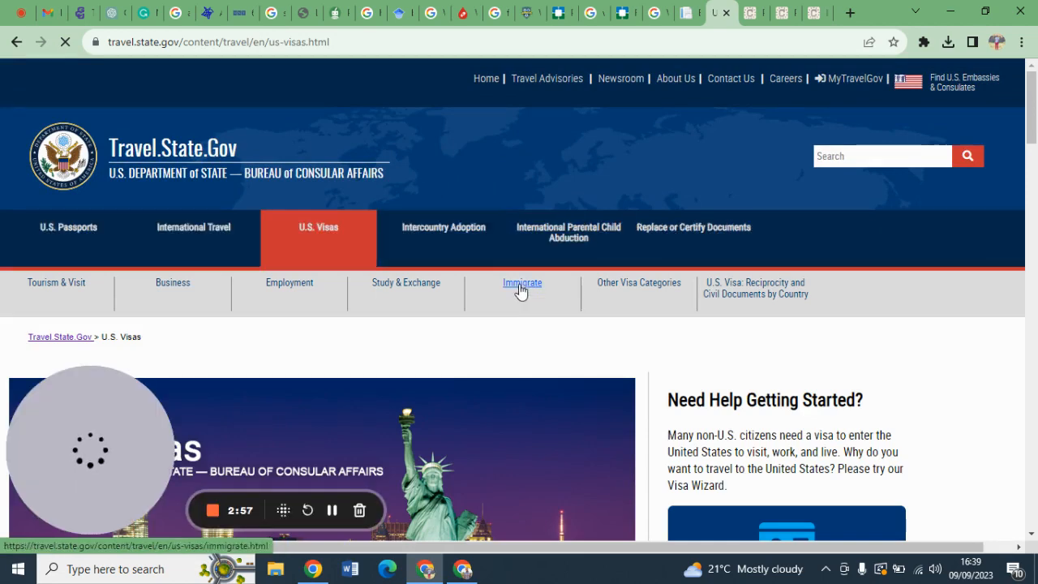
{"action": "left_click", "coordinate": [522, 282]}
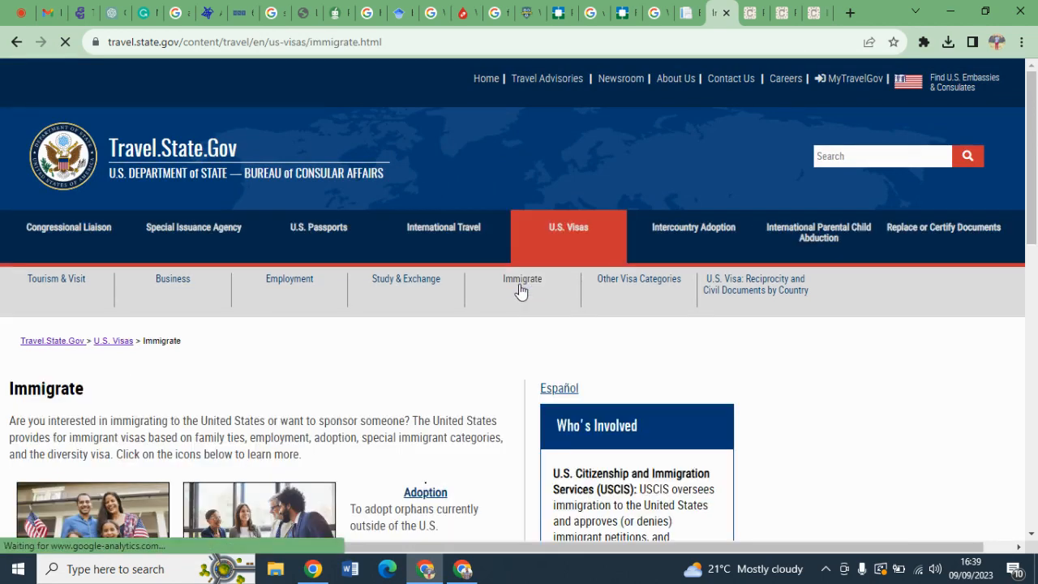
{"action": "scroll", "scroll_direction": "down", "scroll_amount": 3}
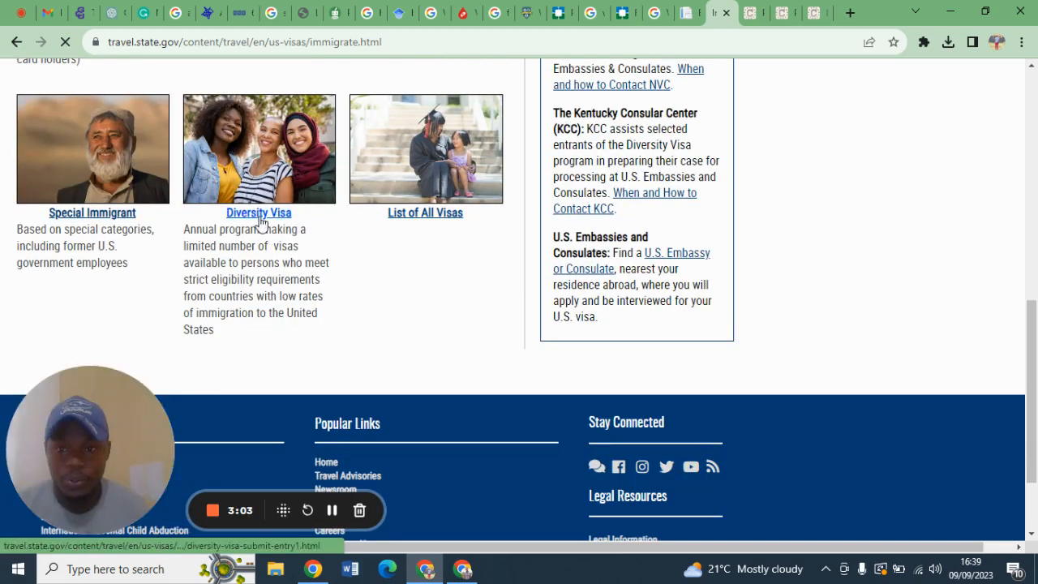
{"action": "left_click", "coordinate": [259, 212]}
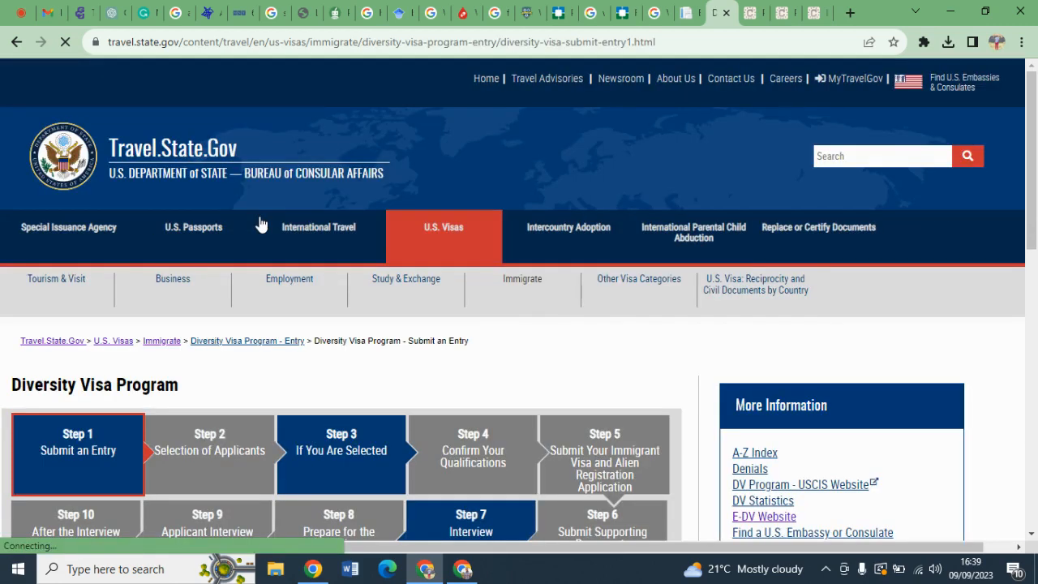
{"action": "scroll", "scroll_direction": "down", "scroll_amount": 3}
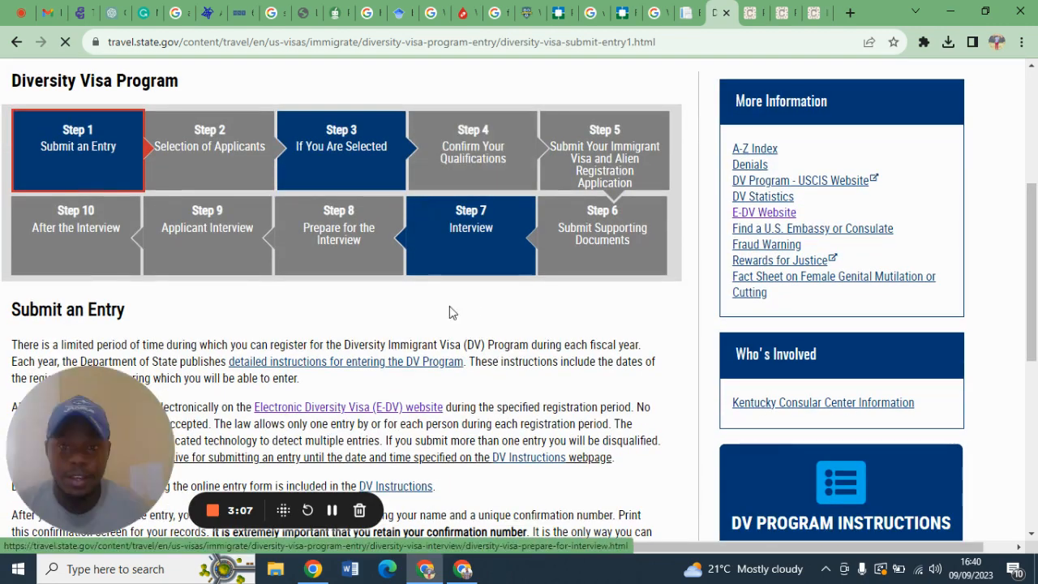
{"action": "mouse_move", "coordinate": [479, 308]}
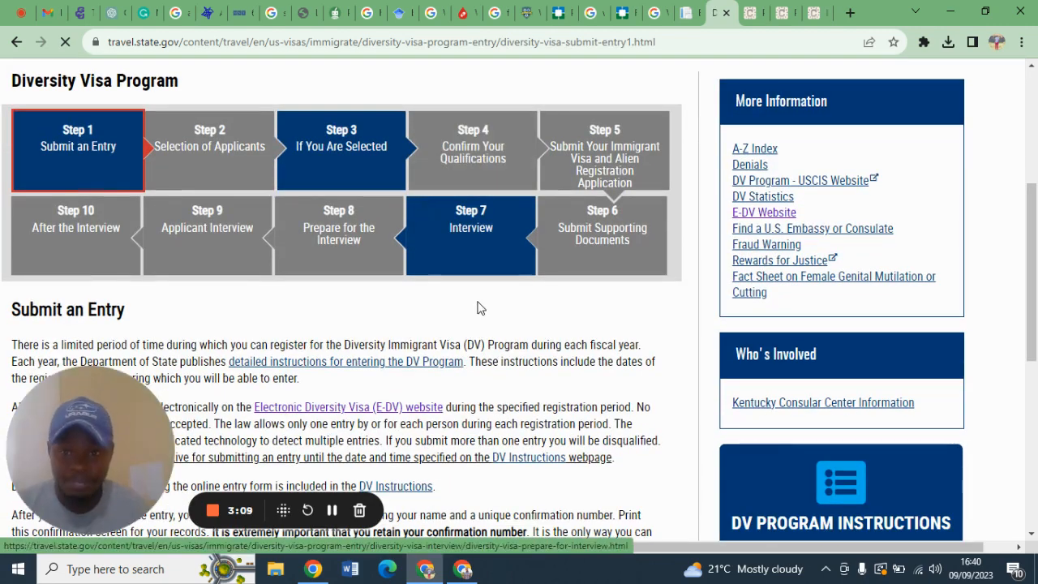
{"action": "mouse_move", "coordinate": [409, 302]}
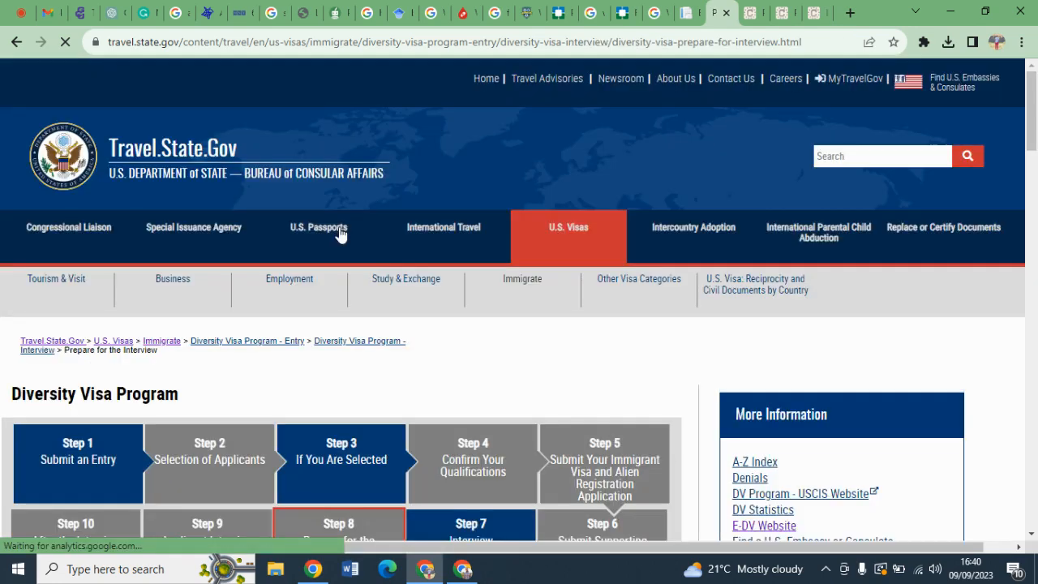
{"action": "scroll", "scroll_direction": "down", "scroll_amount": 3}
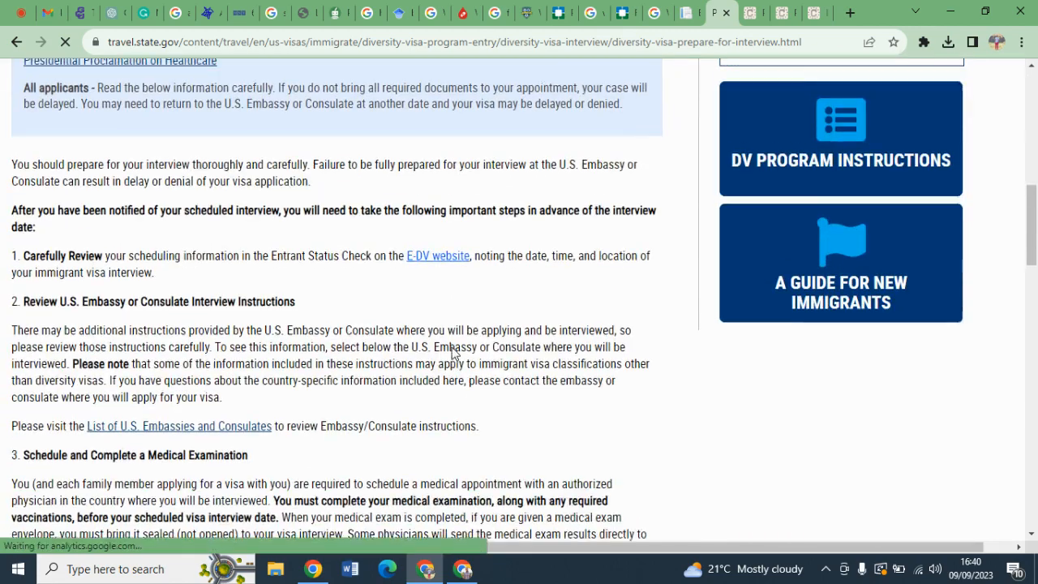
{"action": "scroll", "scroll_direction": "down", "scroll_amount": 3}
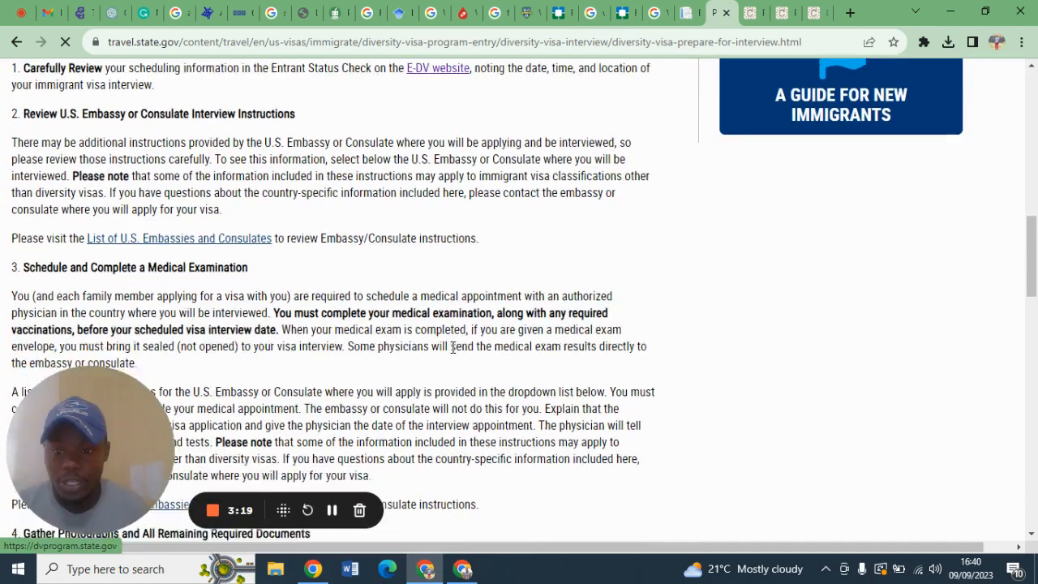
{"action": "scroll", "scroll_direction": "down", "scroll_amount": 3}
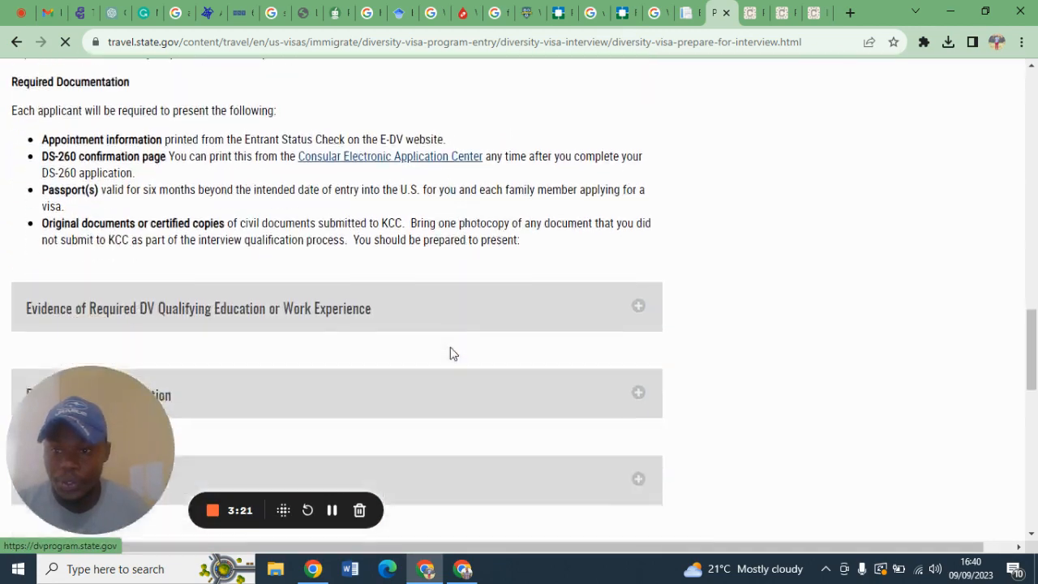
{"action": "scroll", "scroll_direction": "down", "scroll_amount": 3}
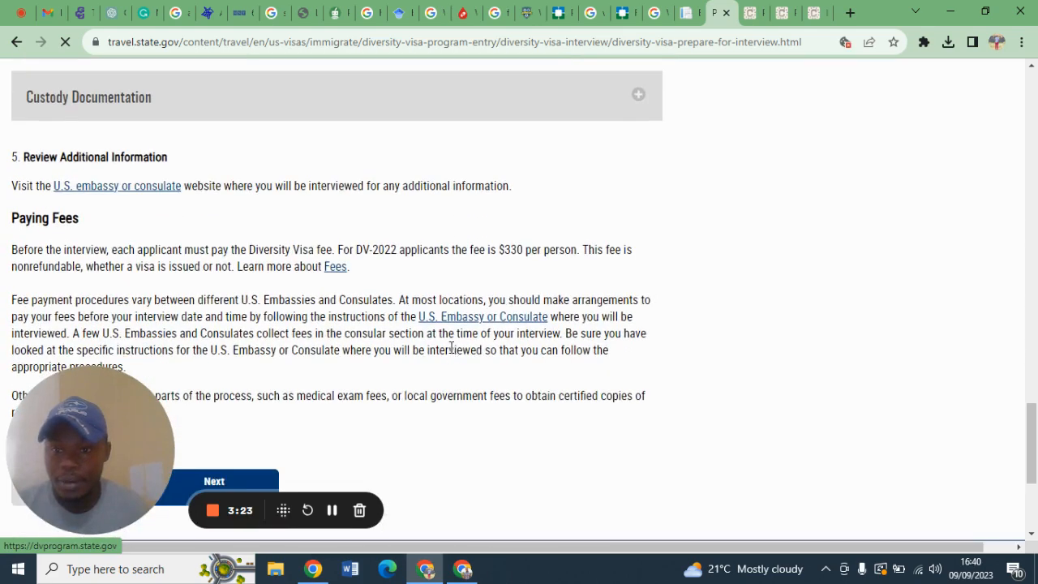
{"action": "scroll", "scroll_direction": "down", "scroll_amount": 3}
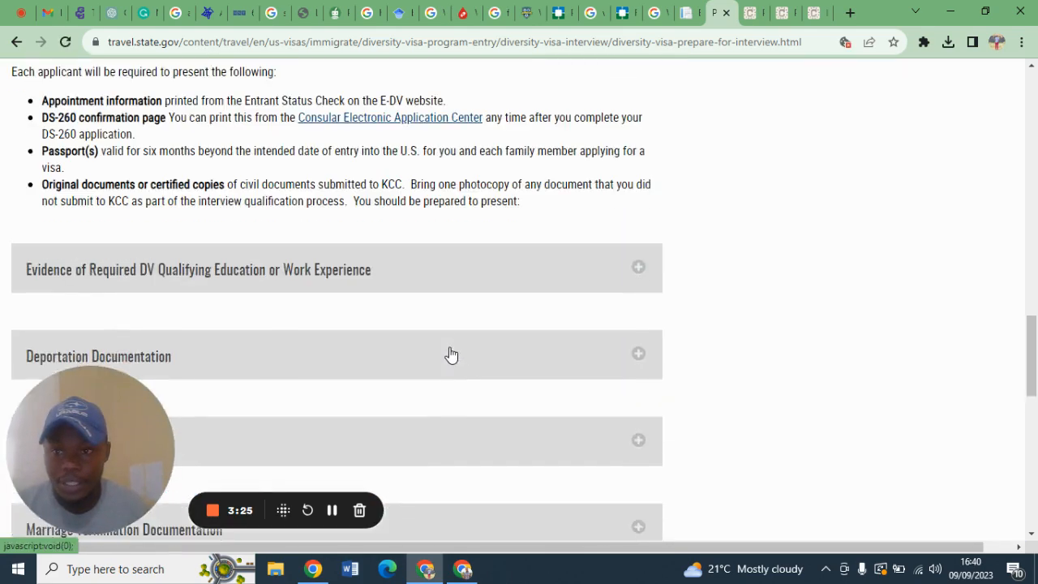
{"action": "scroll", "scroll_direction": "up", "scroll_amount": 3}
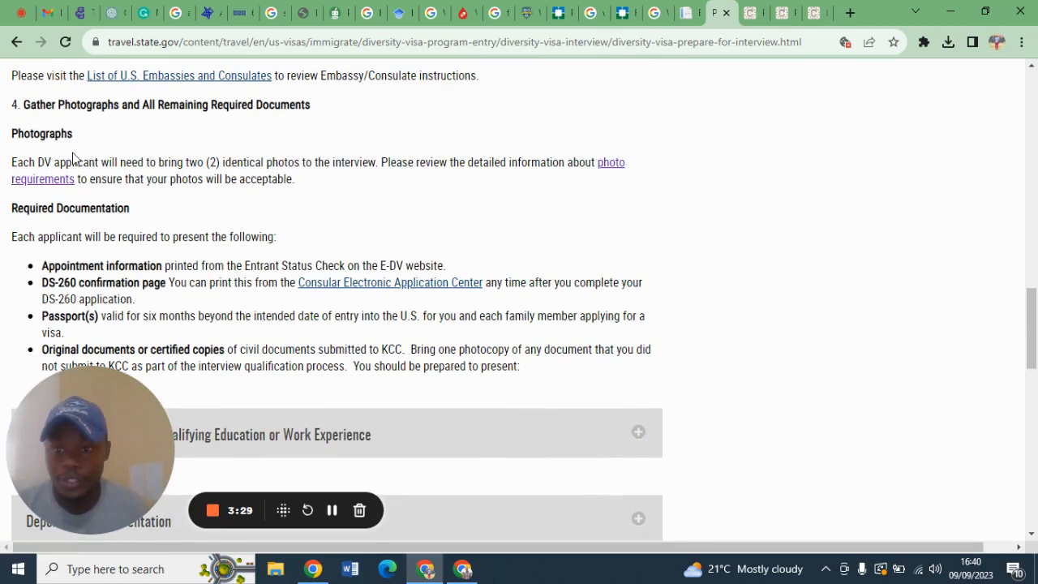
{"action": "scroll", "scroll_direction": "up", "scroll_amount": 3}
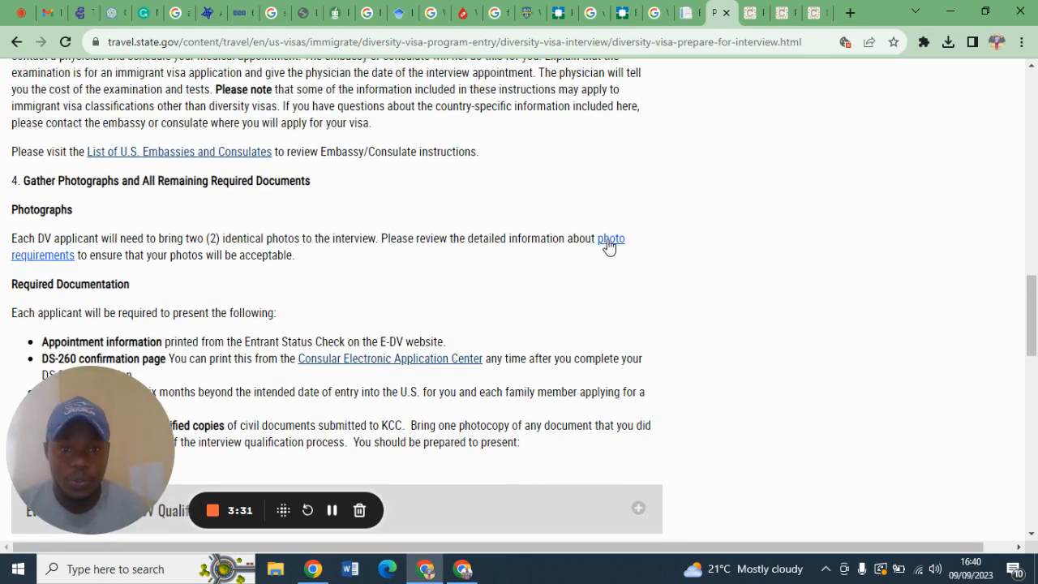
{"action": "left_click", "coordinate": [610, 238]}
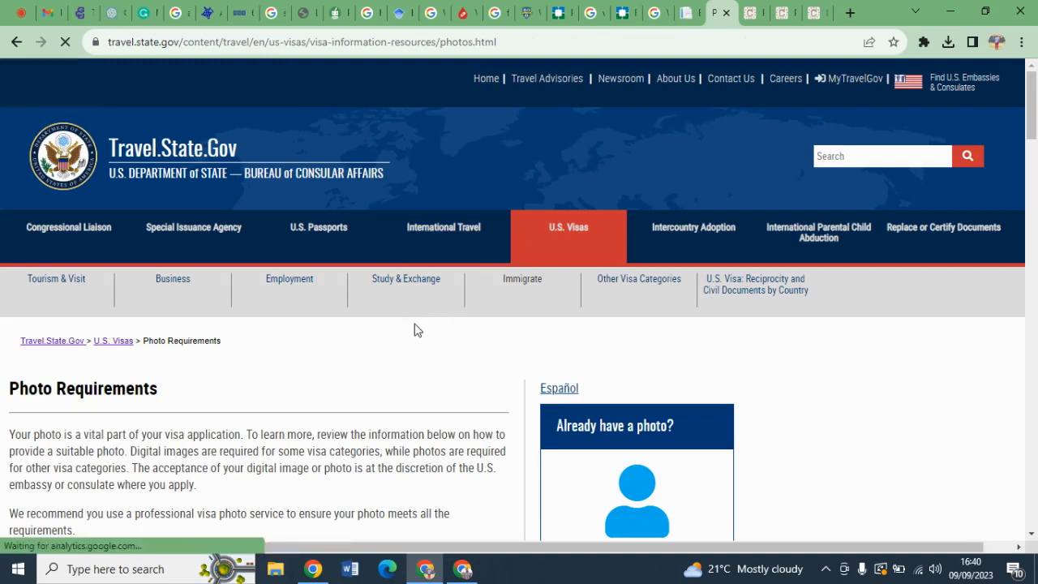
{"action": "scroll", "scroll_direction": "down", "scroll_amount": 3}
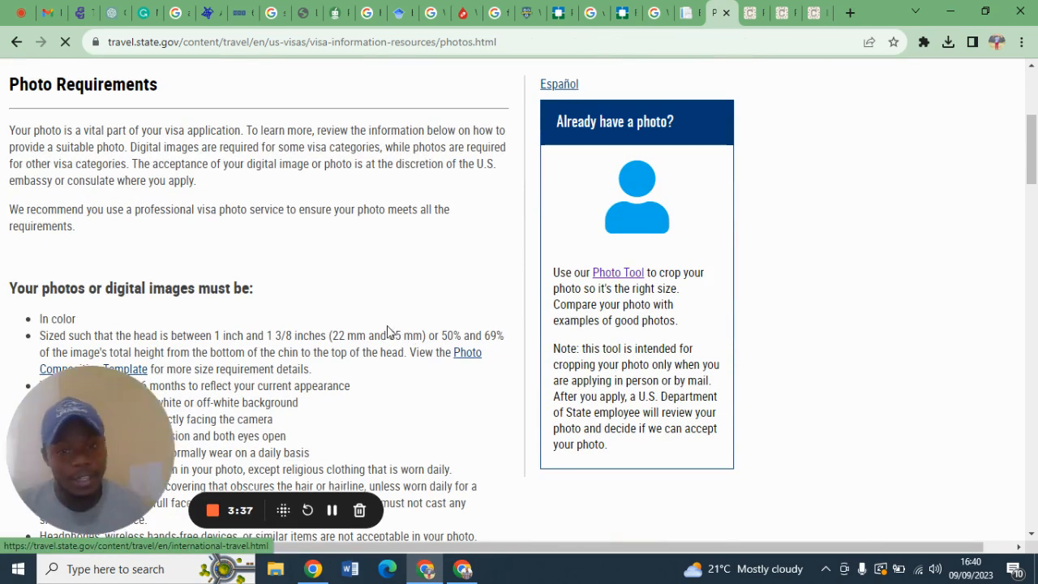
{"action": "scroll", "scroll_direction": "down", "scroll_amount": 3}
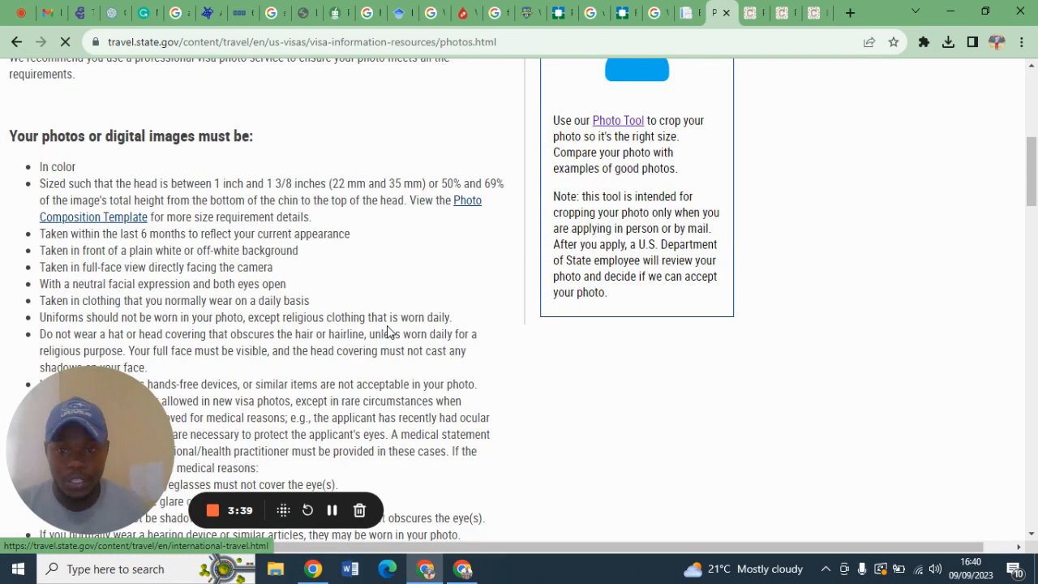
{"action": "scroll", "scroll_direction": "down", "scroll_amount": 3}
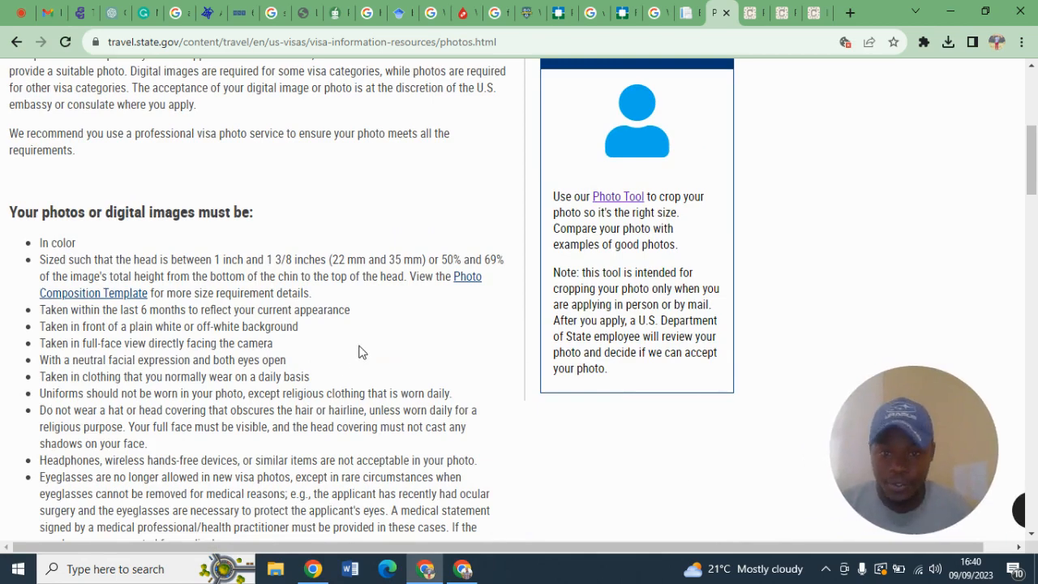
{"action": "scroll", "scroll_direction": "down", "scroll_amount": 3}
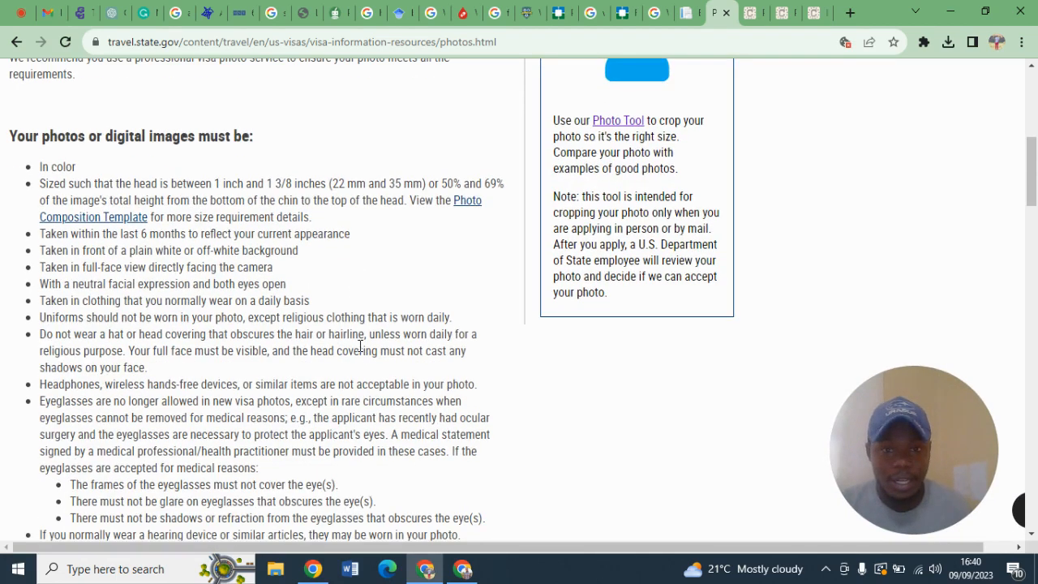
{"action": "scroll", "scroll_direction": "up", "scroll_amount": 3}
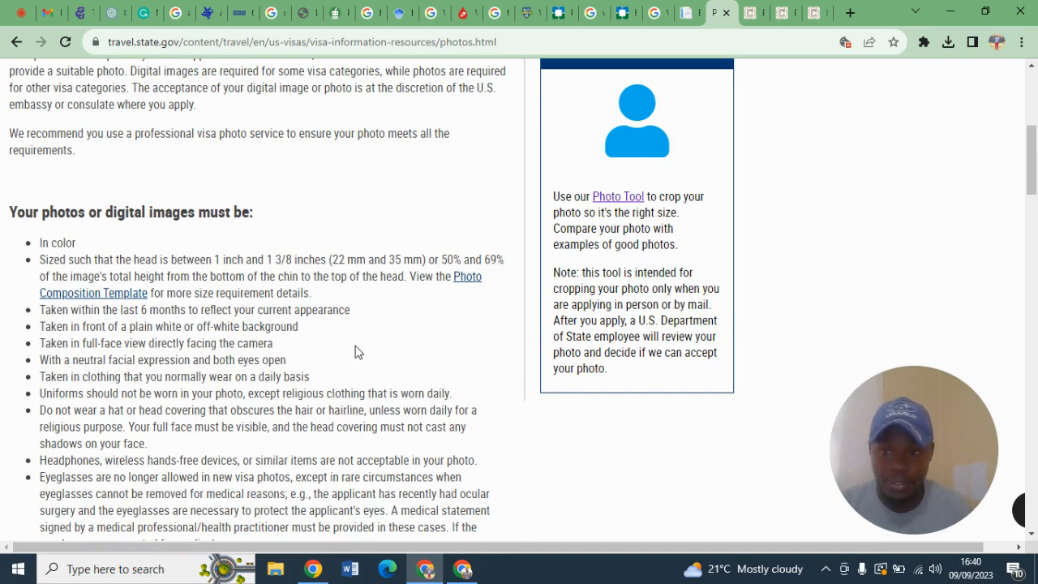
{"action": "scroll", "scroll_direction": "down", "scroll_amount": 3}
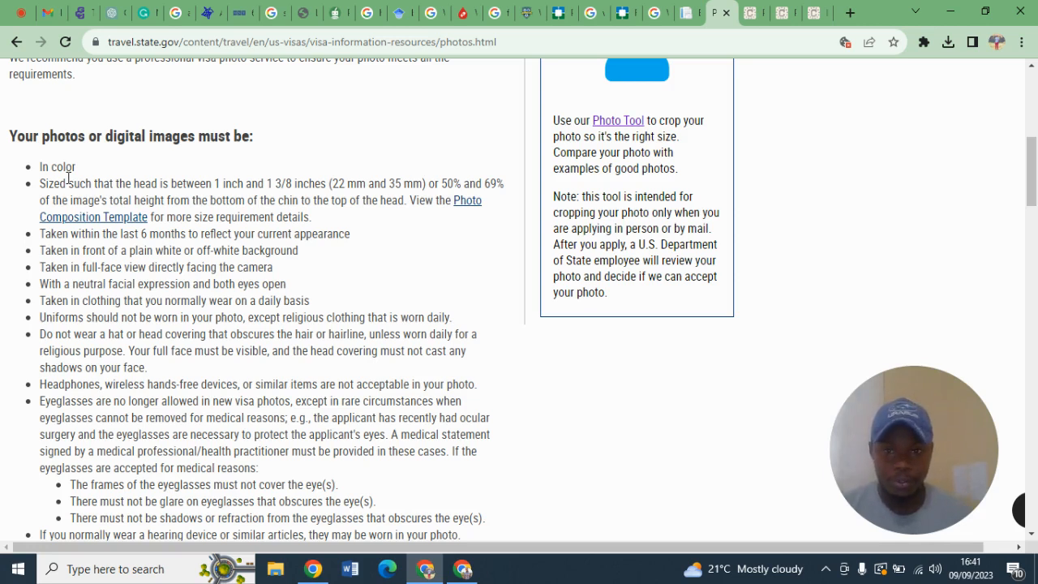
{"action": "mouse_move", "coordinate": [301, 201]}
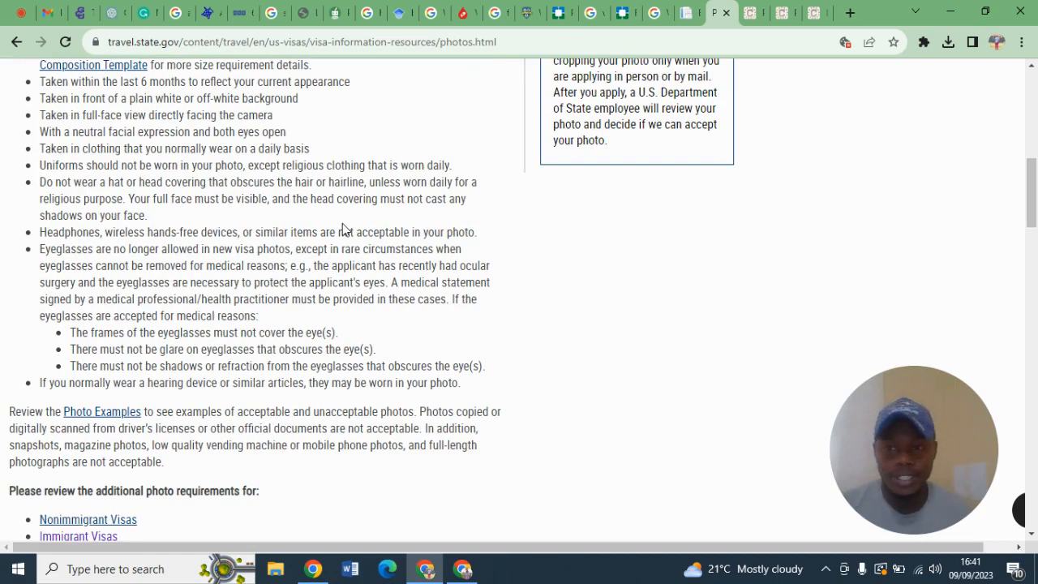
{"action": "scroll", "scroll_direction": "down", "scroll_amount": 3}
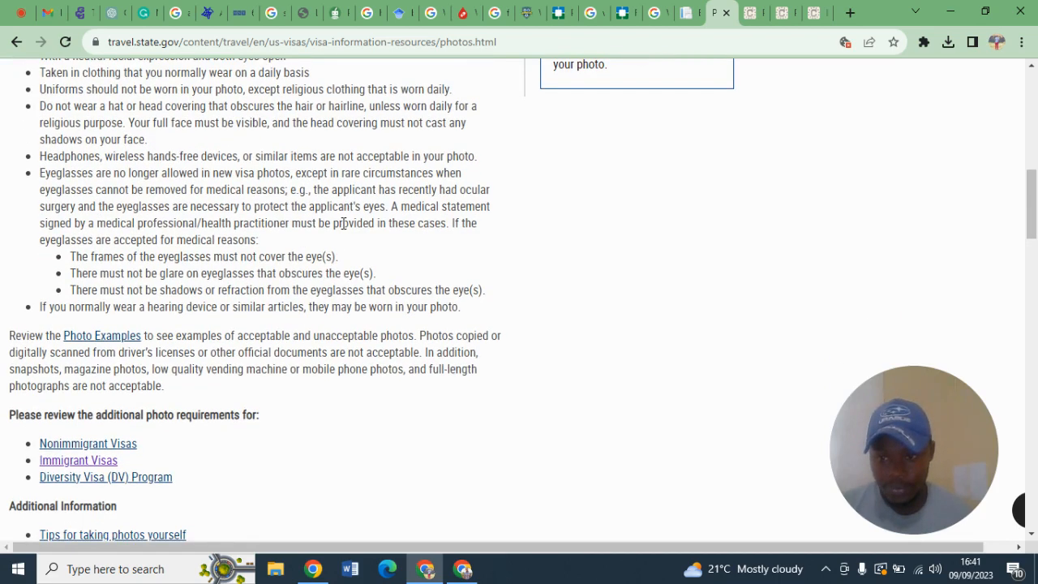
{"action": "scroll", "scroll_direction": "down", "scroll_amount": 3}
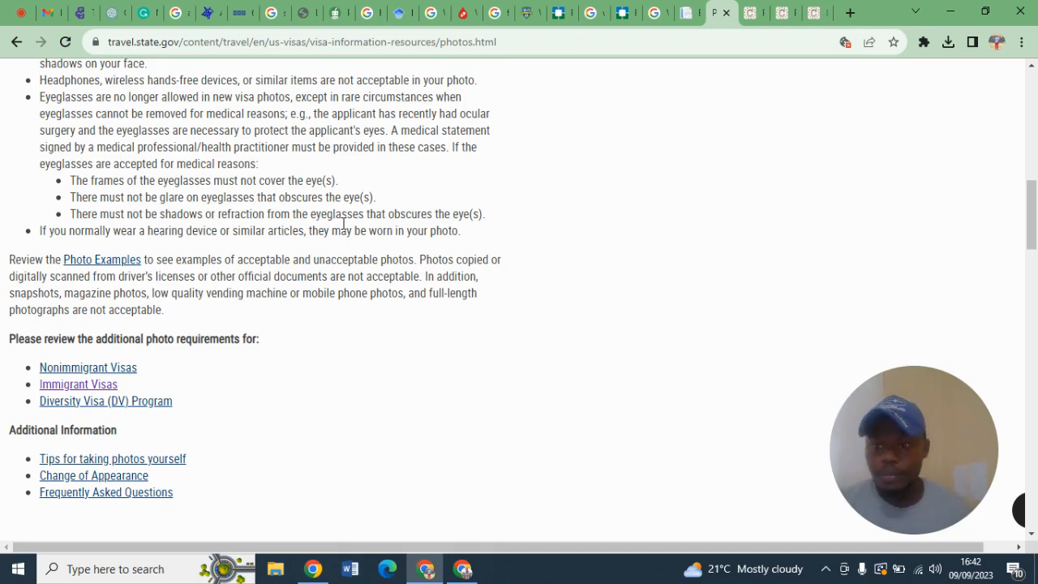
{"action": "scroll", "scroll_direction": "up", "scroll_amount": 3}
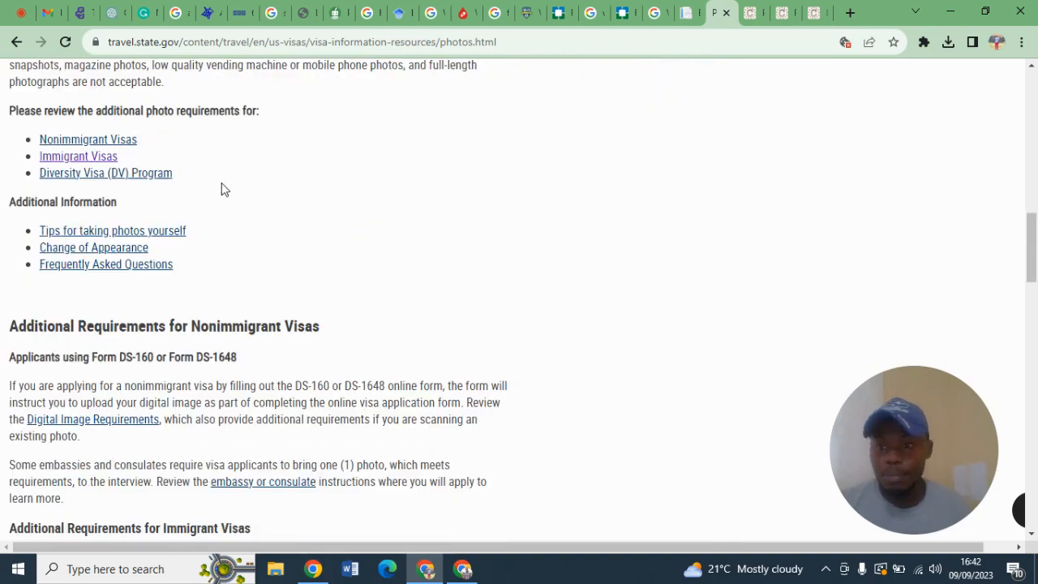
{"action": "mouse_move", "coordinate": [78, 156]}
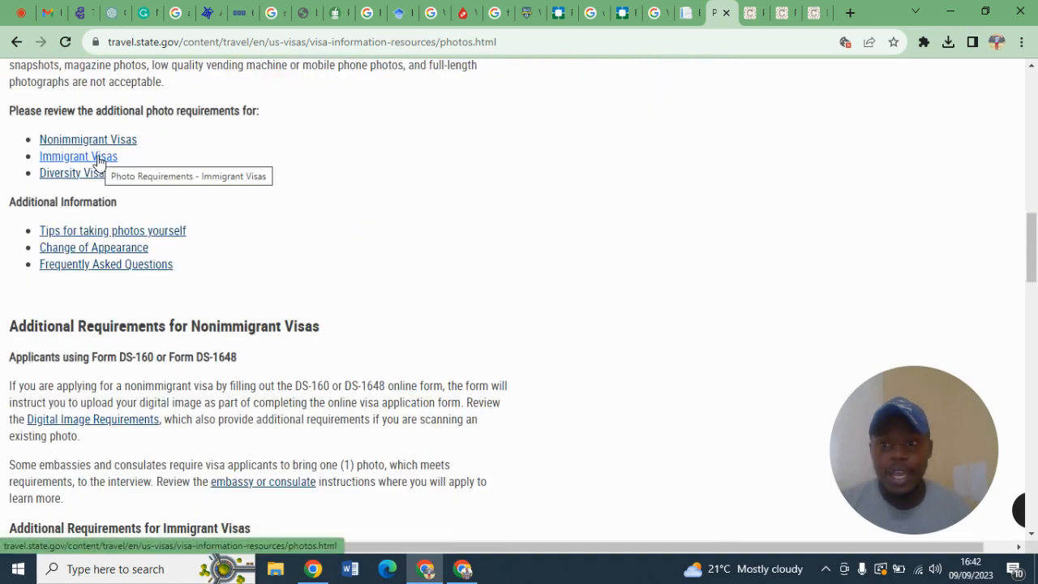
Jump to the immigrant visa photo requirements and read the Diversity Visa digital image rules.
{"action": "left_click", "coordinate": [78, 155]}
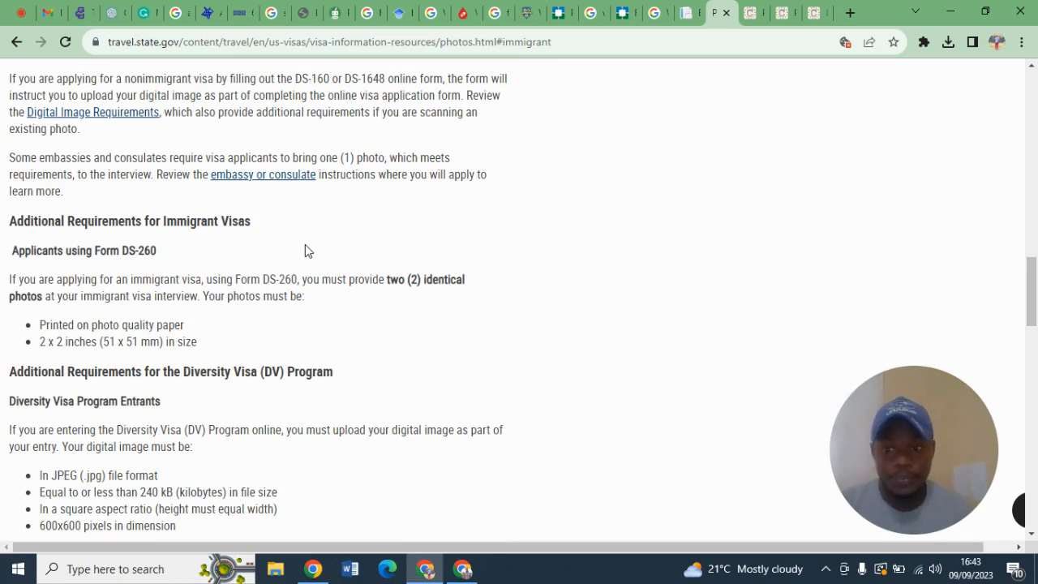
{"action": "scroll", "scroll_direction": "down", "scroll_amount": 3}
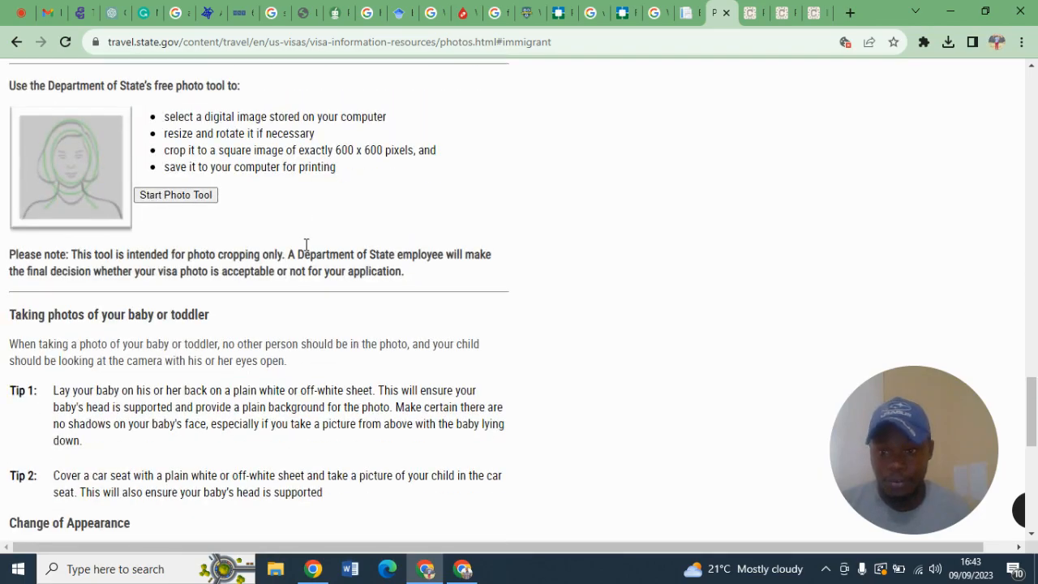
{"action": "scroll", "scroll_direction": "down", "scroll_amount": 3}
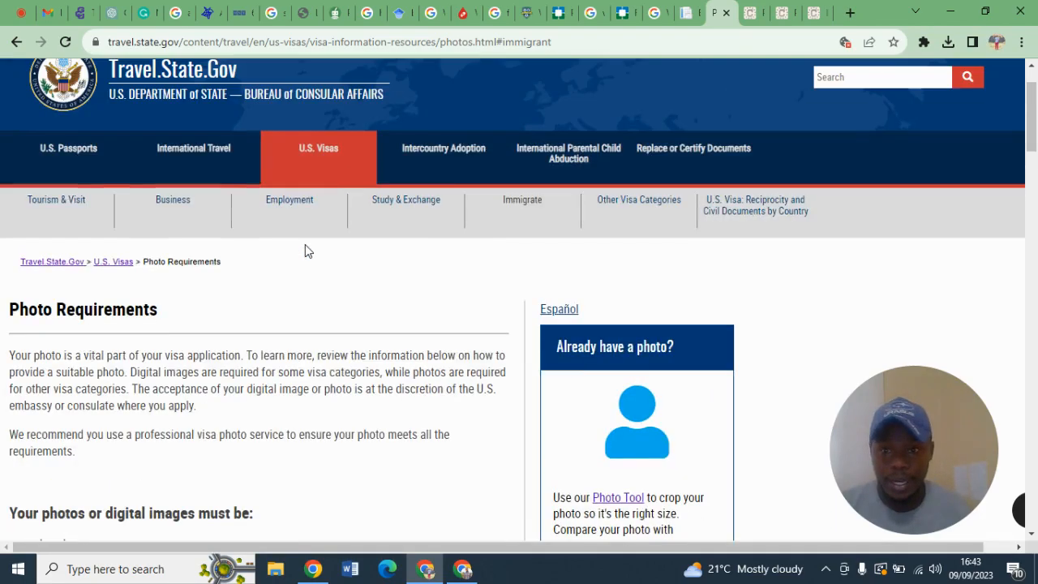
{"action": "scroll", "scroll_direction": "down", "scroll_amount": 3}
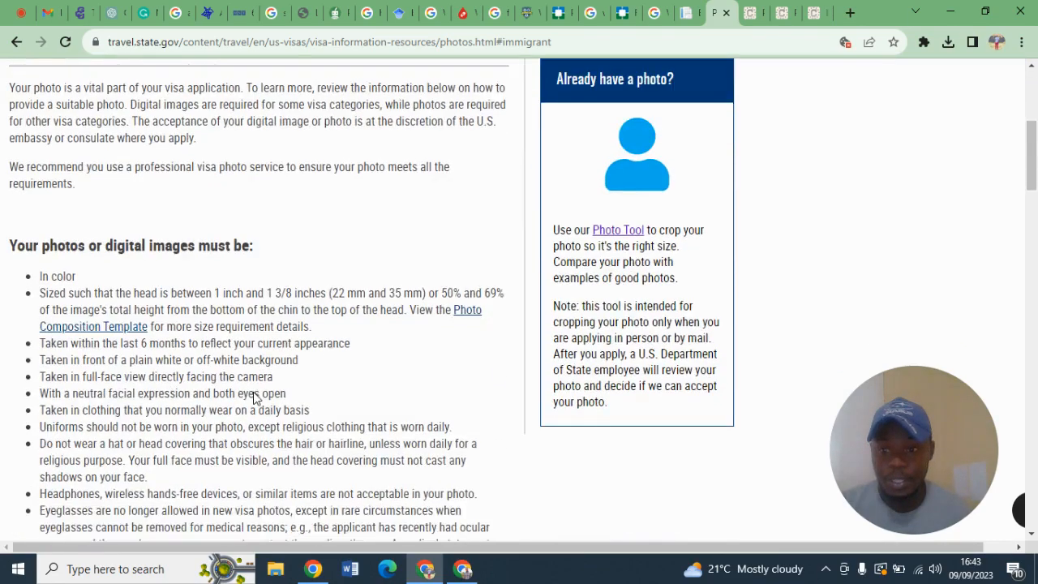
{"action": "scroll", "scroll_direction": "down", "scroll_amount": 3}
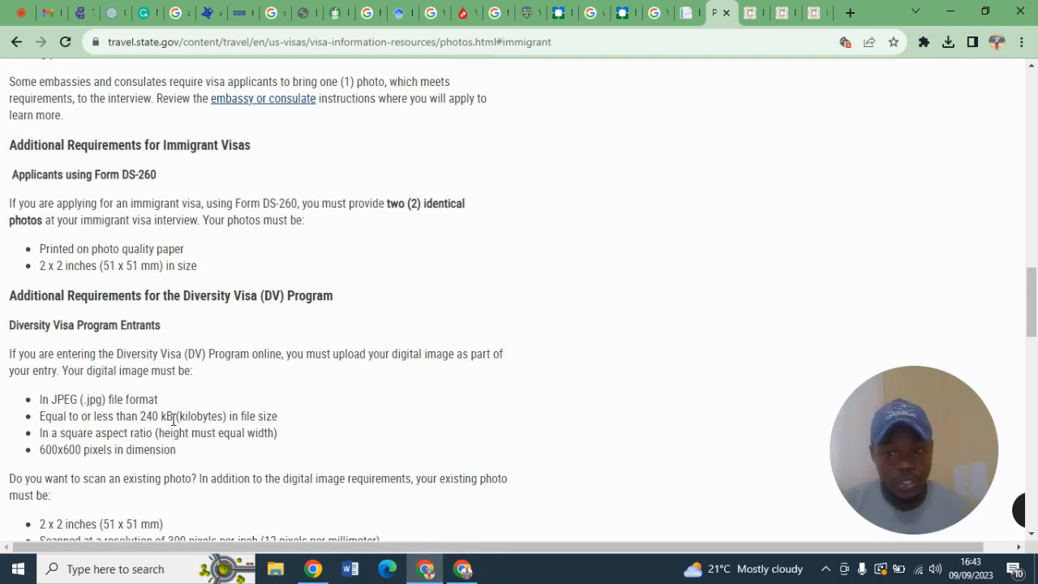
Continue down the DV image rules to the Department of State free photo tool section.
{"action": "scroll", "scroll_direction": "down", "scroll_amount": 3}
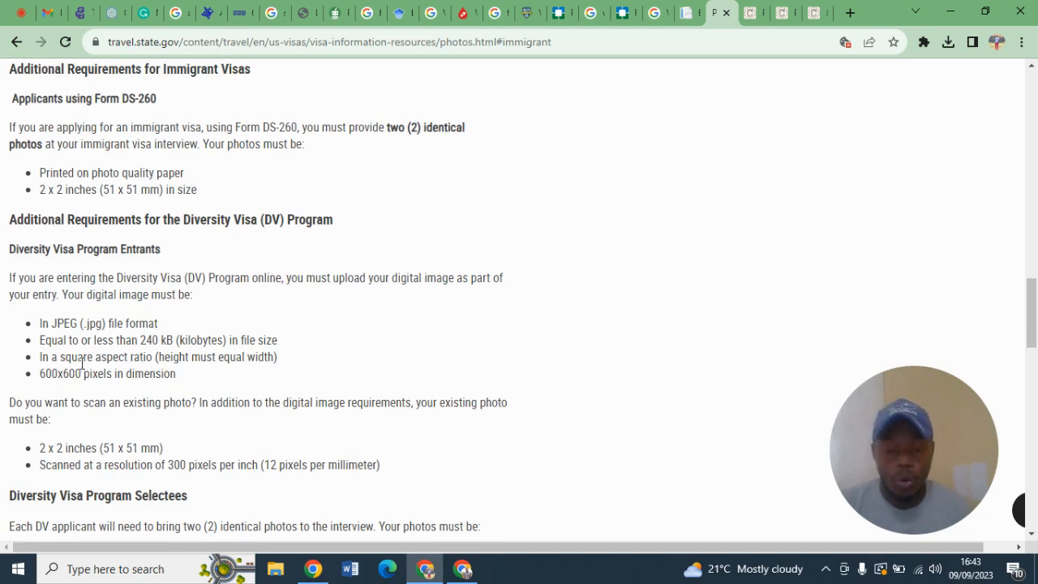
{"action": "mouse_move", "coordinate": [81, 390]}
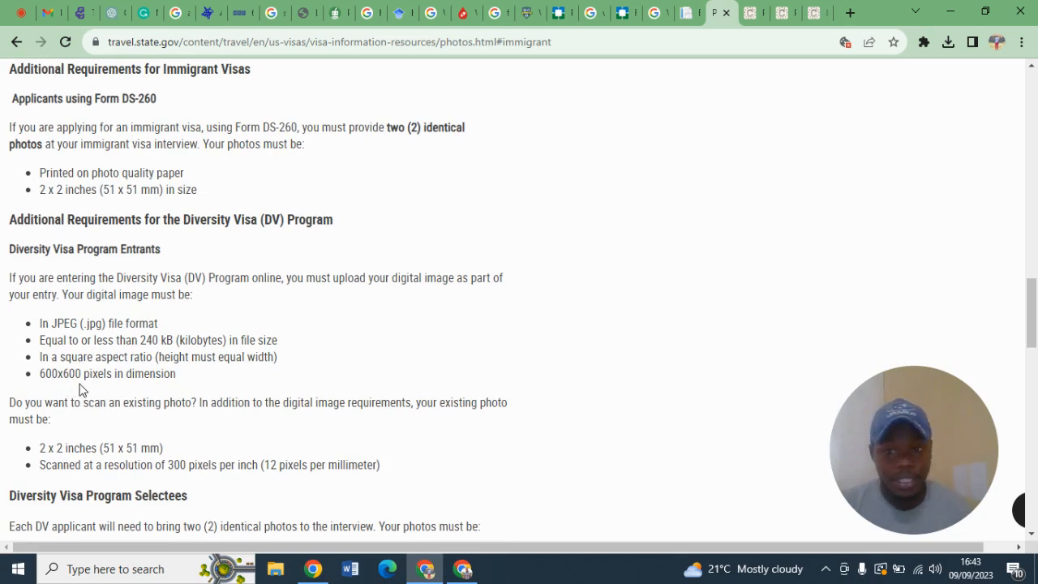
{"action": "scroll", "scroll_direction": "down", "scroll_amount": 3}
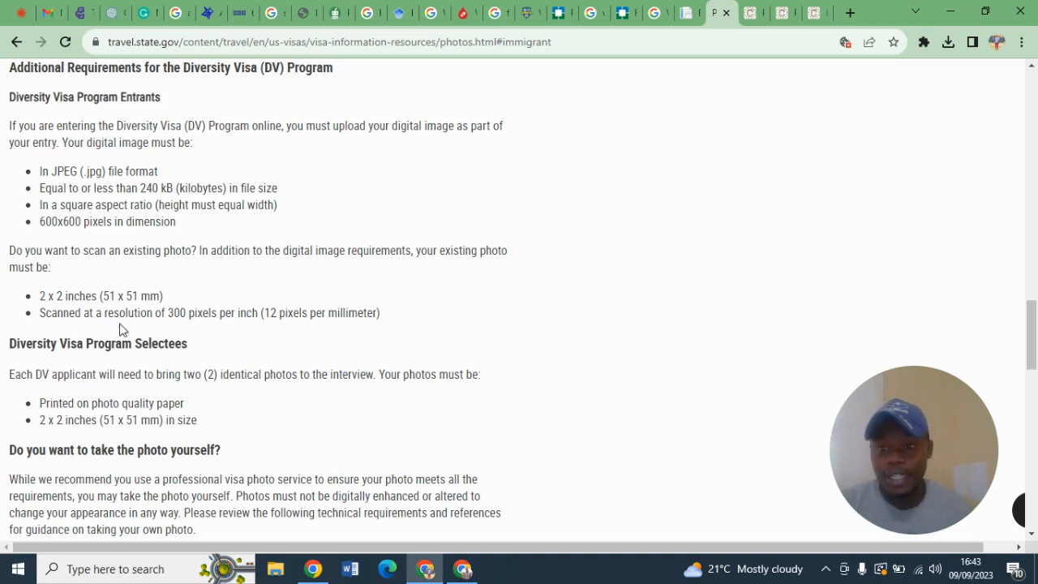
{"action": "mouse_move", "coordinate": [193, 331]}
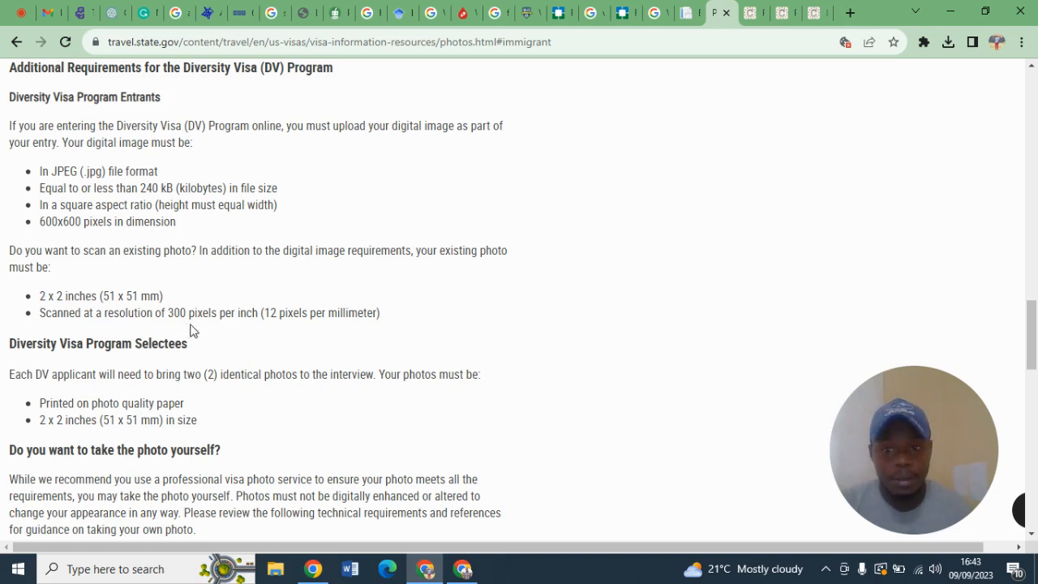
{"action": "mouse_move", "coordinate": [249, 336]}
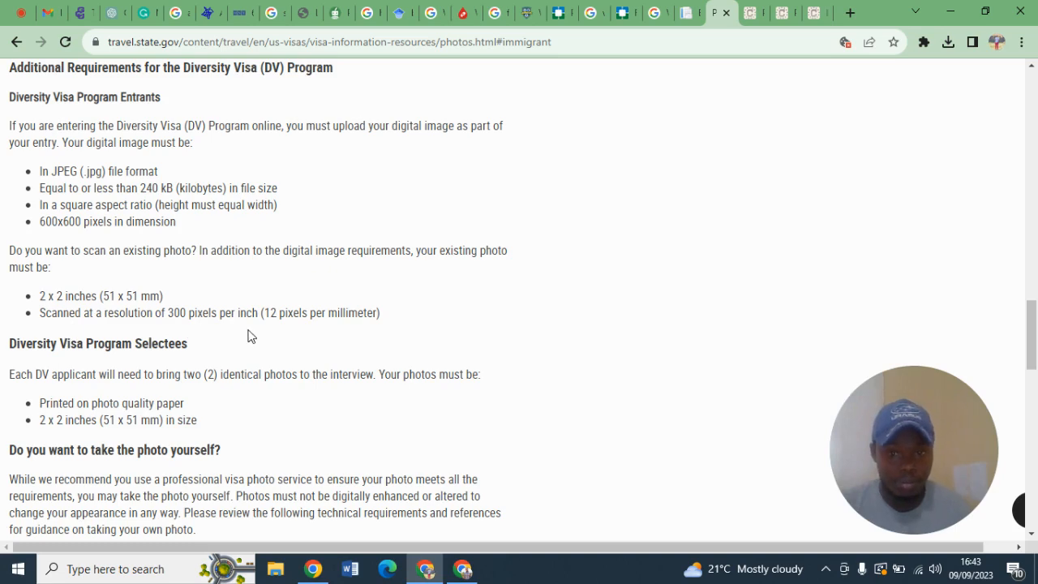
{"action": "scroll", "scroll_direction": "down", "scroll_amount": 3}
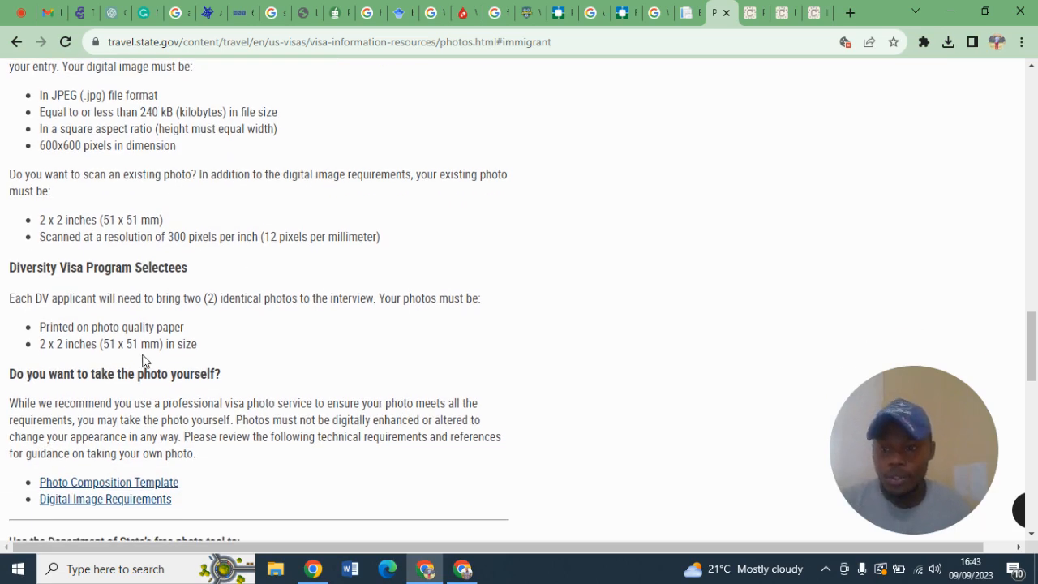
{"action": "scroll", "scroll_direction": "down", "scroll_amount": 3}
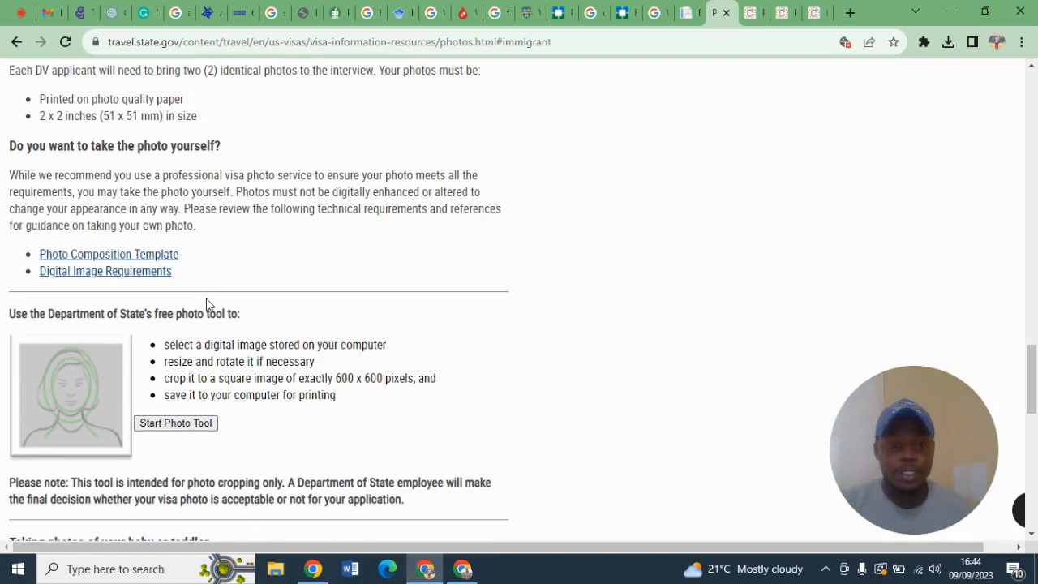
{"action": "scroll", "scroll_direction": "down", "scroll_amount": 3}
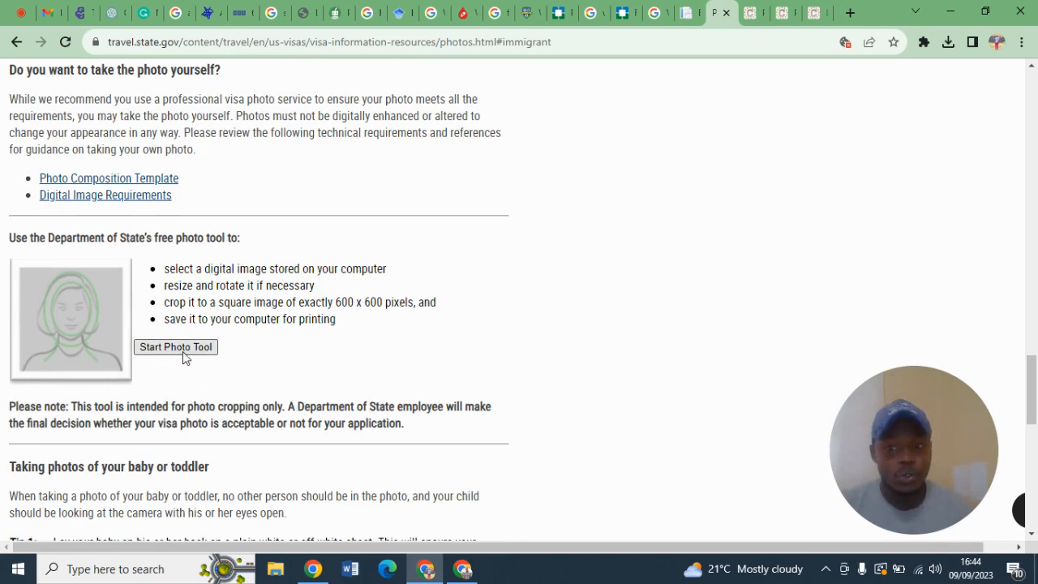
Start the Photo Tool and upload a personal photo, getting 'does not need cropping: 600x600'.
{"action": "left_click", "coordinate": [176, 347]}
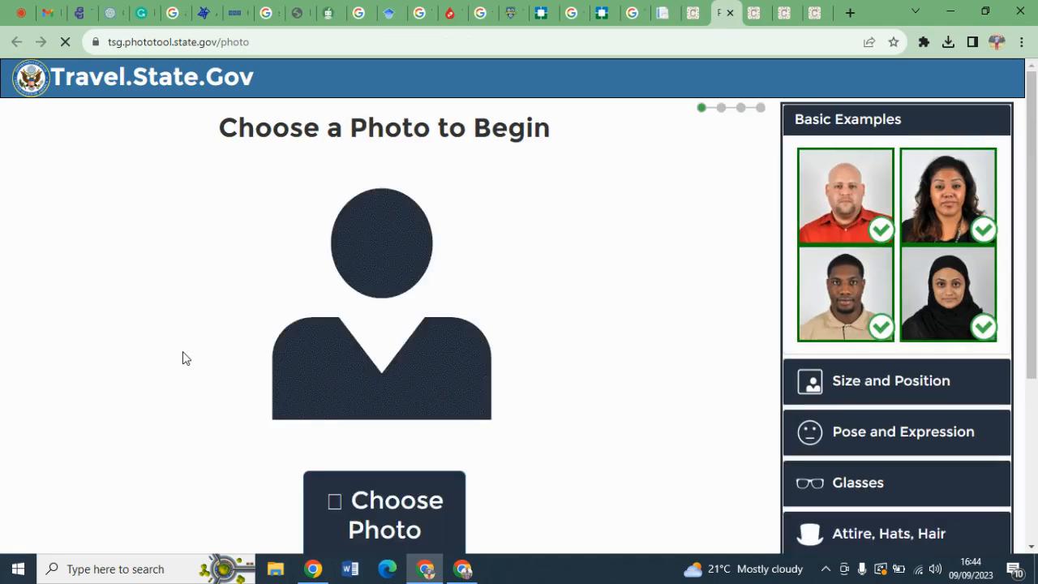
{"action": "scroll", "scroll_direction": "down", "scroll_amount": 3}
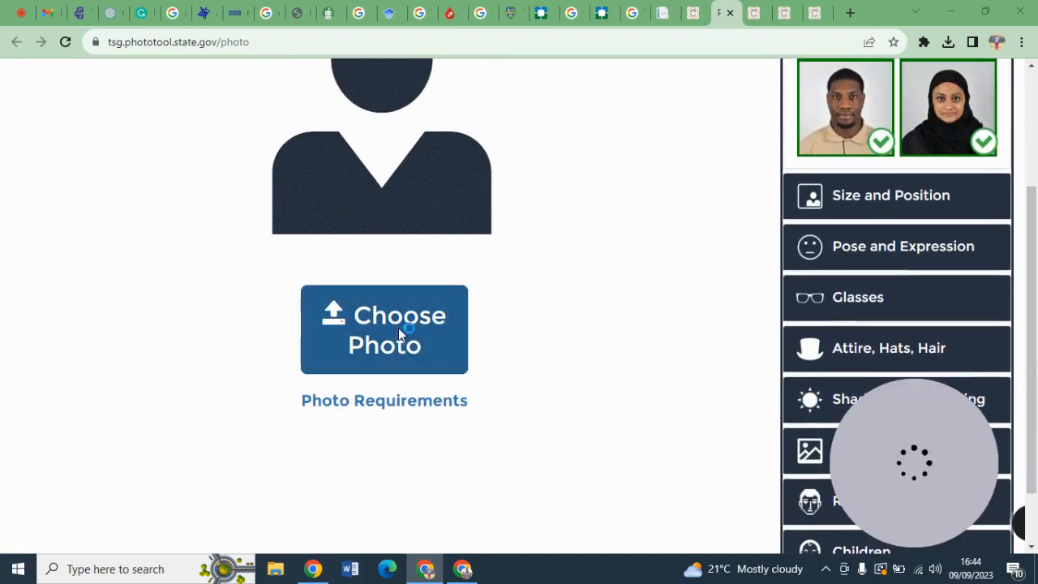
{"action": "left_click", "coordinate": [383, 329]}
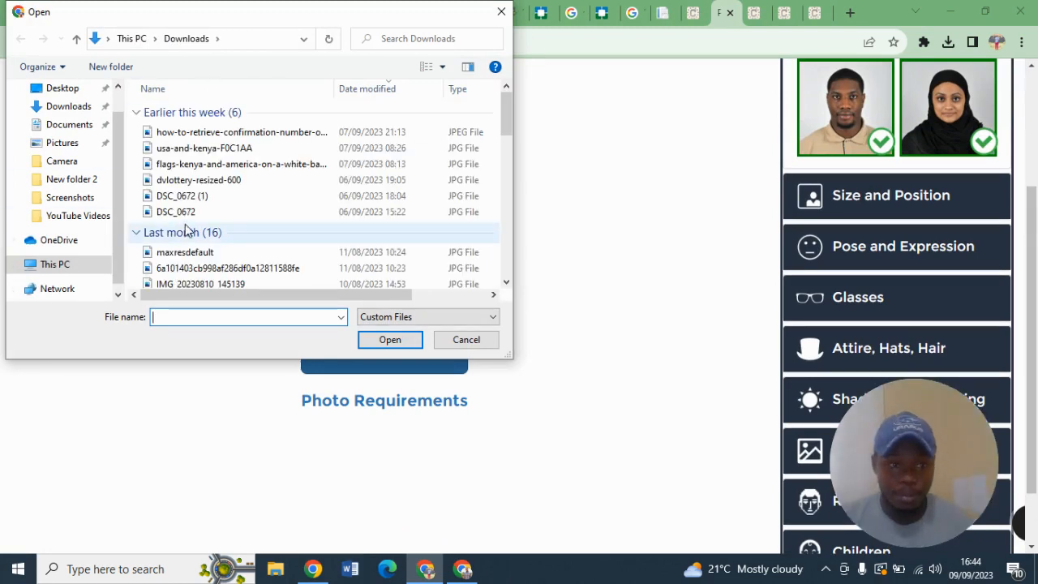
{"action": "mouse_move", "coordinate": [181, 195]}
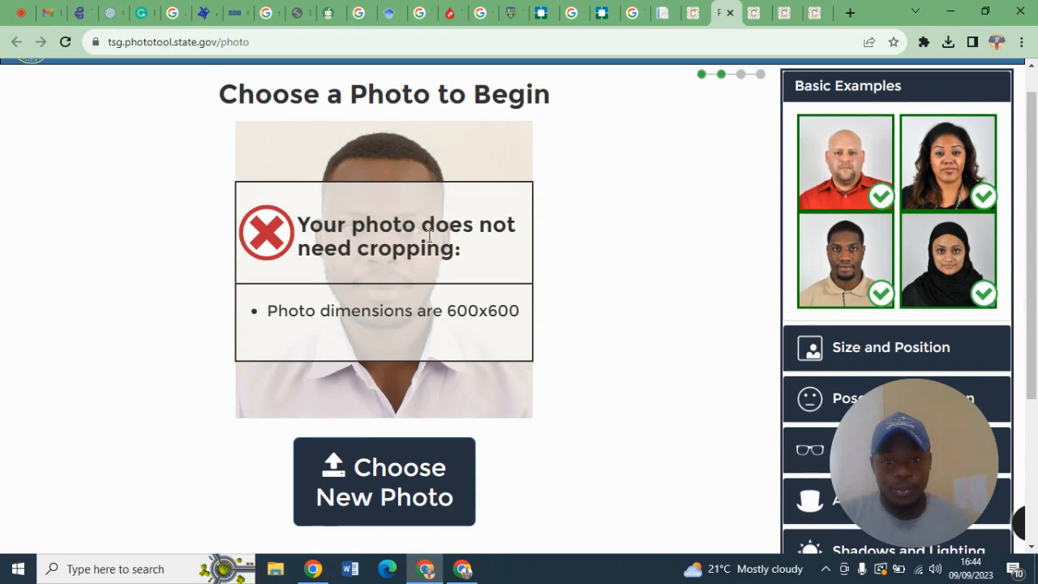
{"action": "mouse_move", "coordinate": [331, 339]}
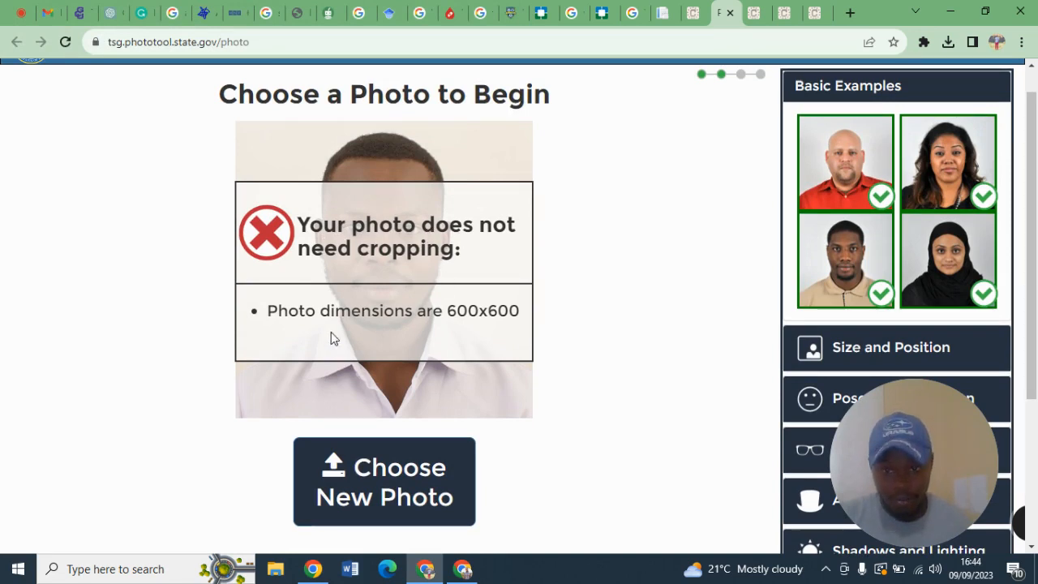
{"action": "mouse_move", "coordinate": [496, 311]}
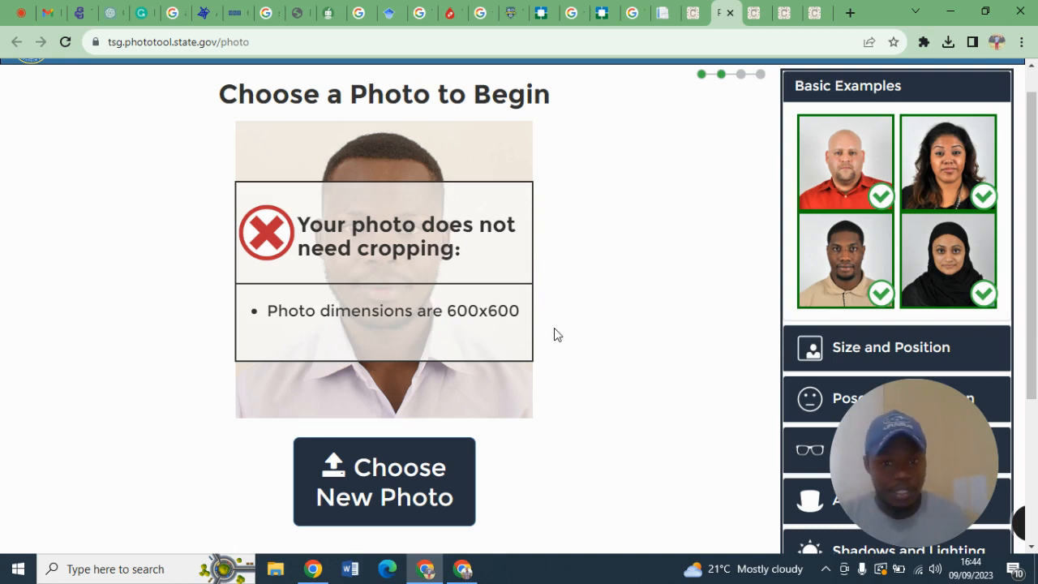
{"action": "mouse_move", "coordinate": [482, 163]}
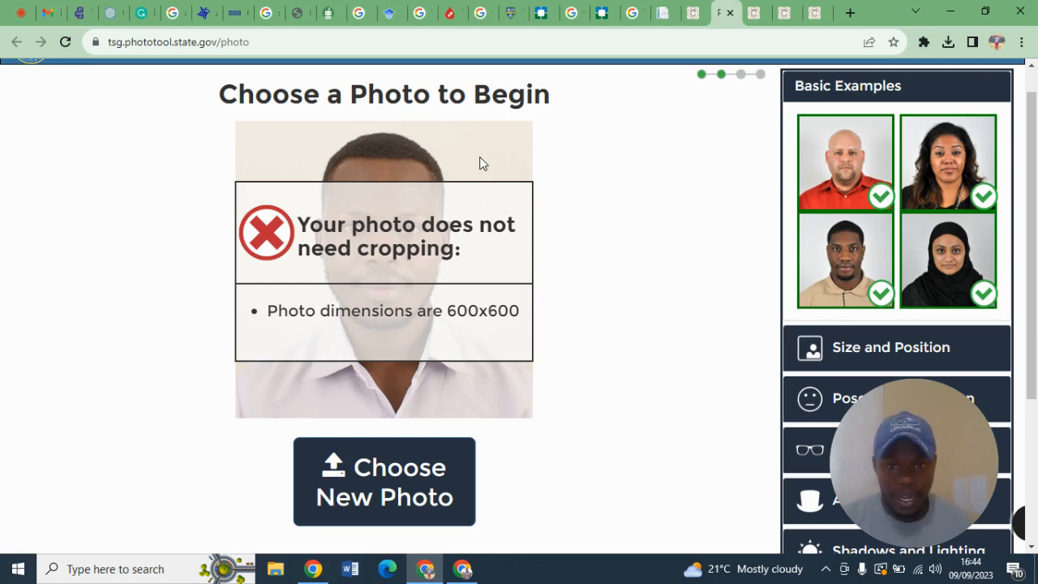
{"action": "mouse_move", "coordinate": [407, 162]}
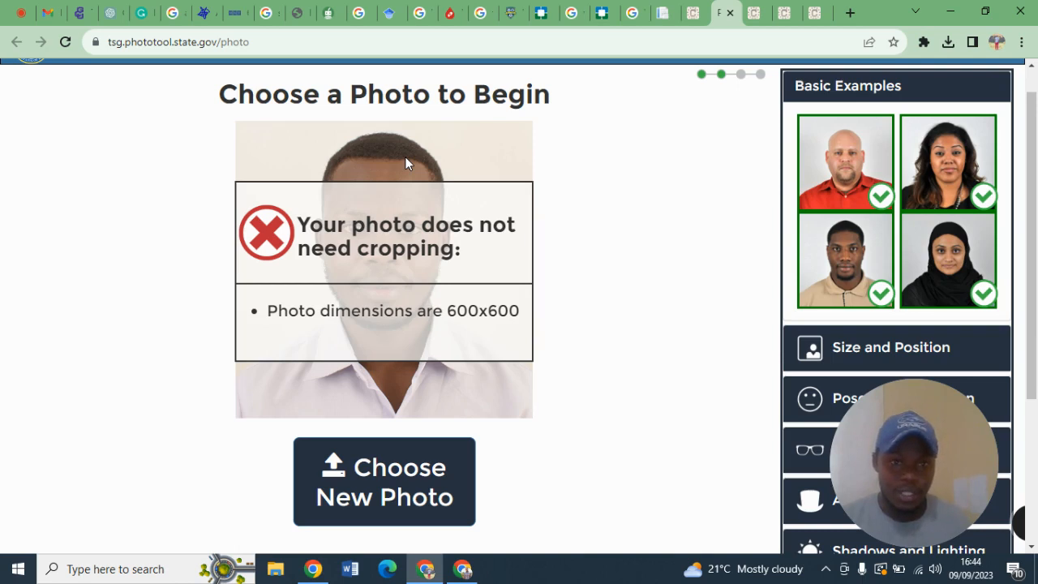
{"action": "scroll", "scroll_direction": "down", "scroll_amount": 3}
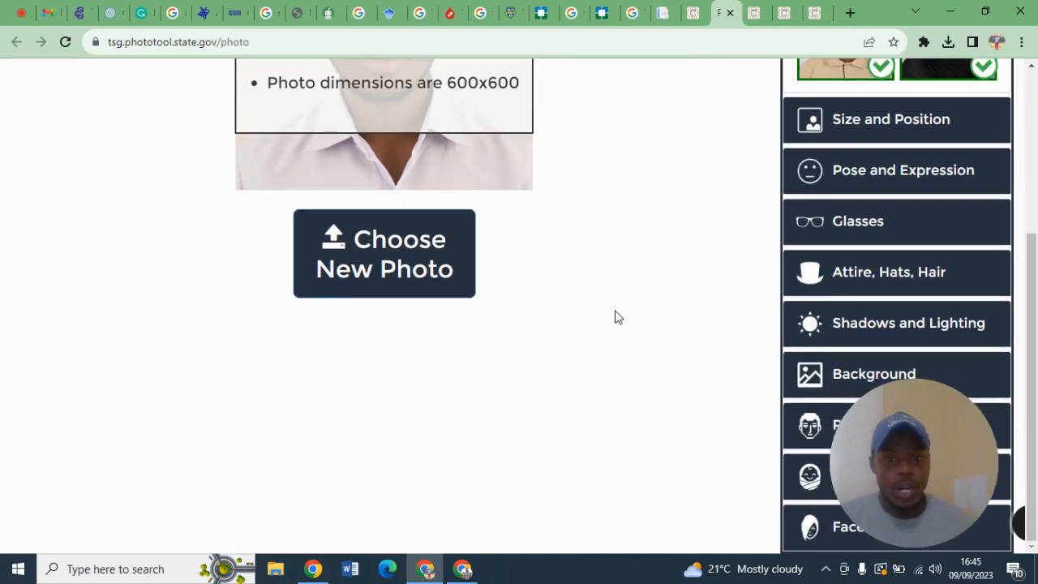